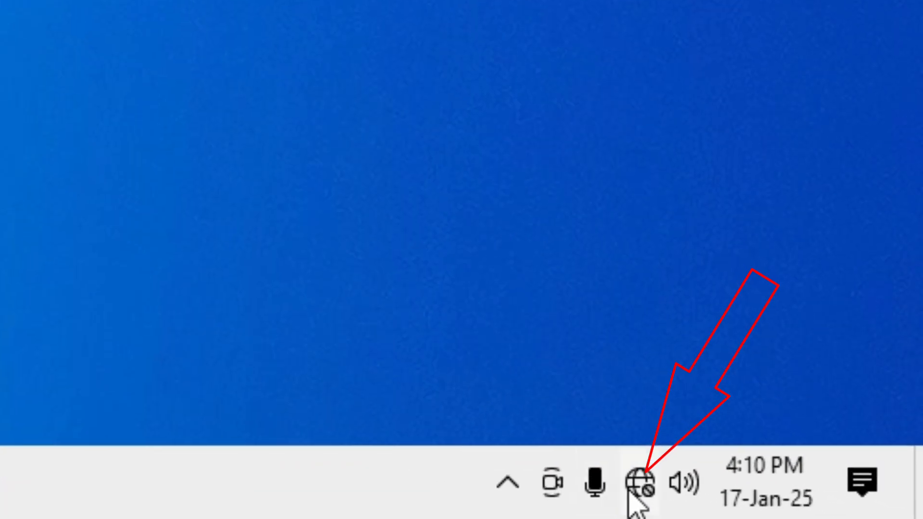
Step: Run the network troubleshooter on the Wi-Fi adapter and close it after no problem is found
right_click(640, 482)
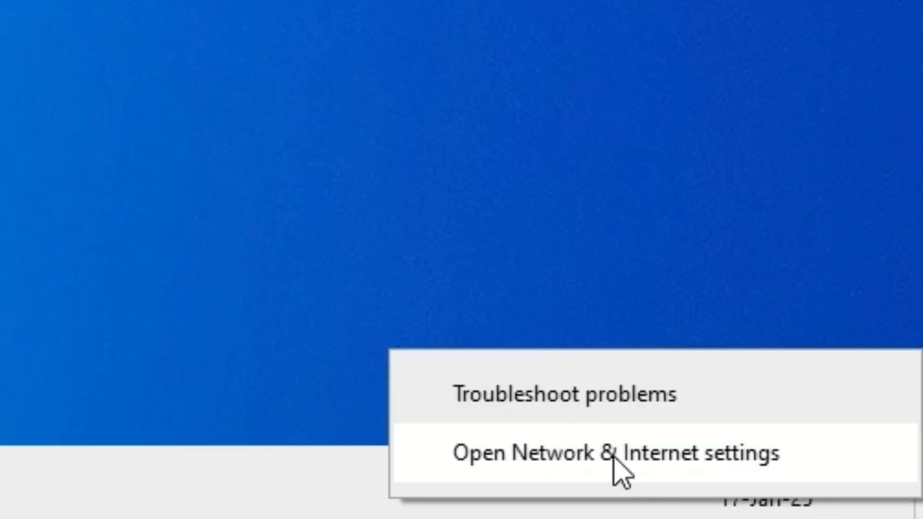
left_click(564, 394)
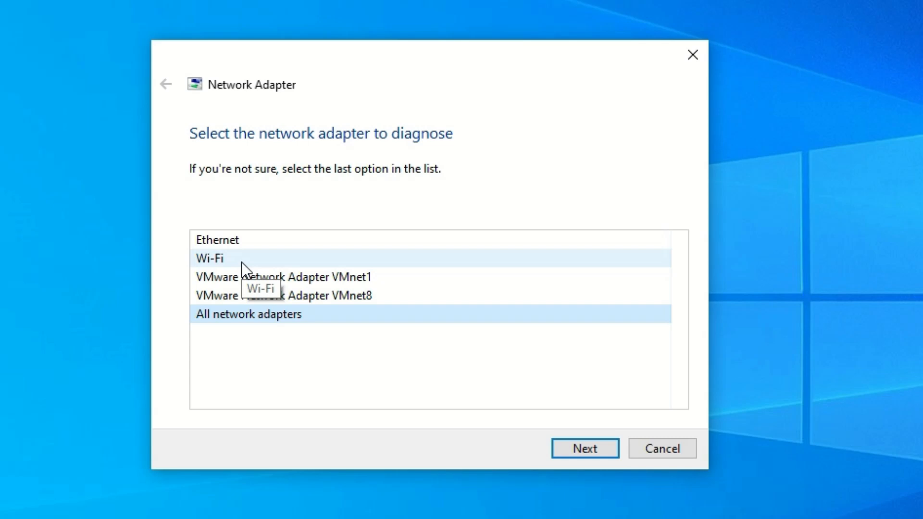
left_click(584, 447)
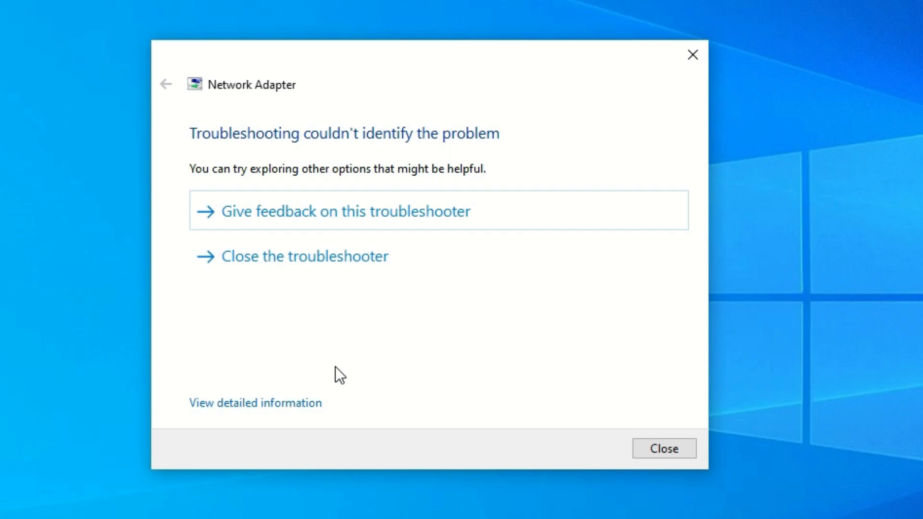
left_click(663, 448)
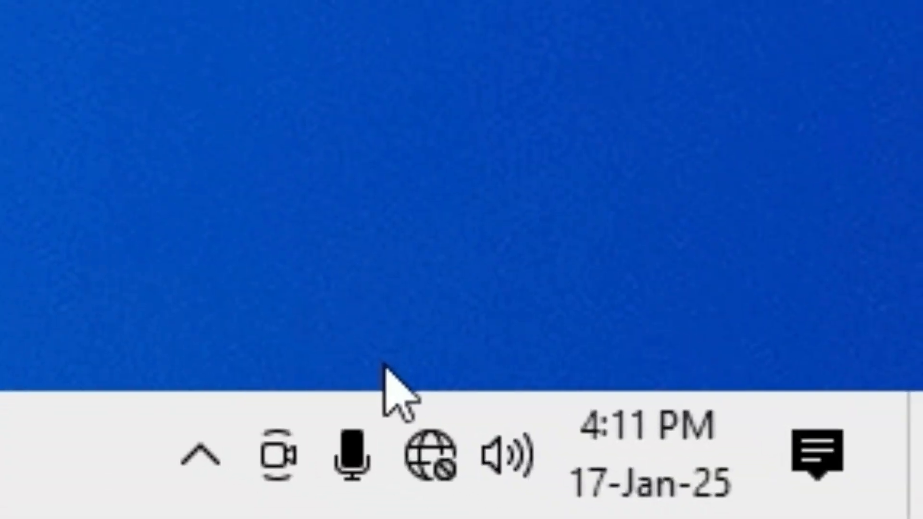
Step: Search for Control Panel and open its Network and Internet category
right_click(432, 453)
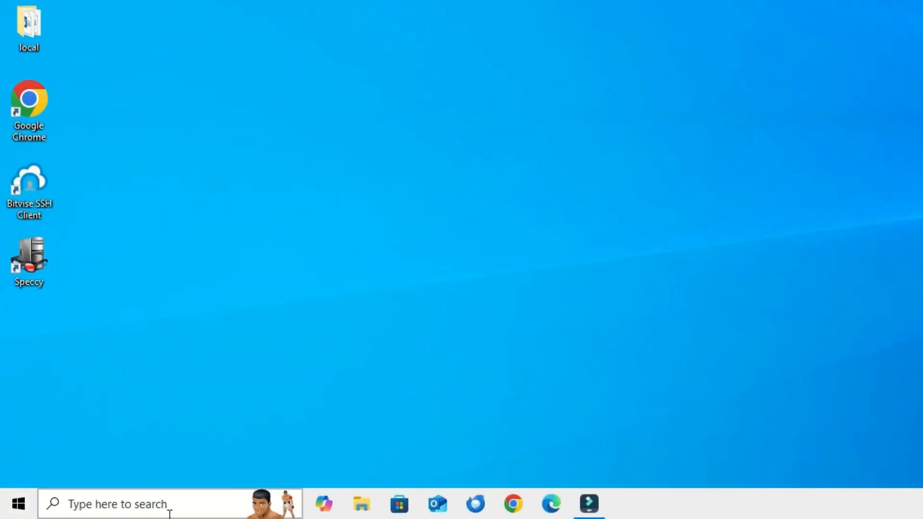
type("Control Panel")
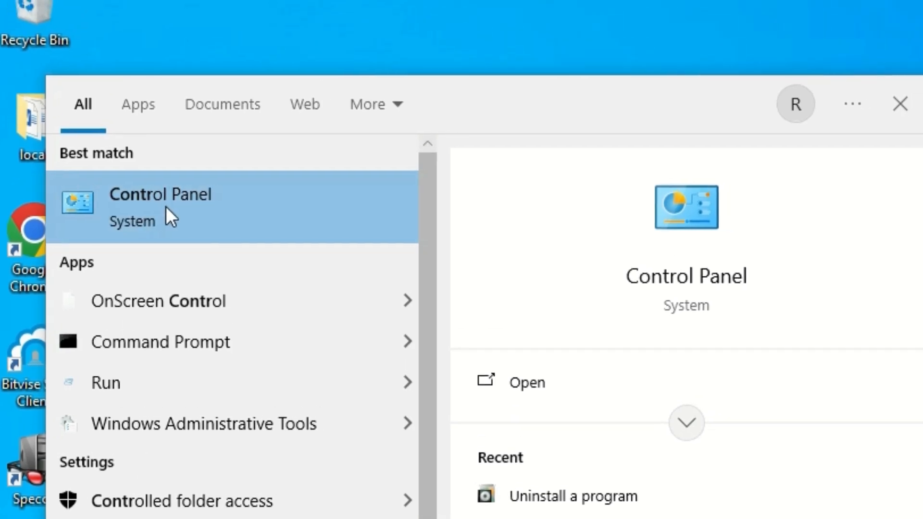
left_click(160, 207)
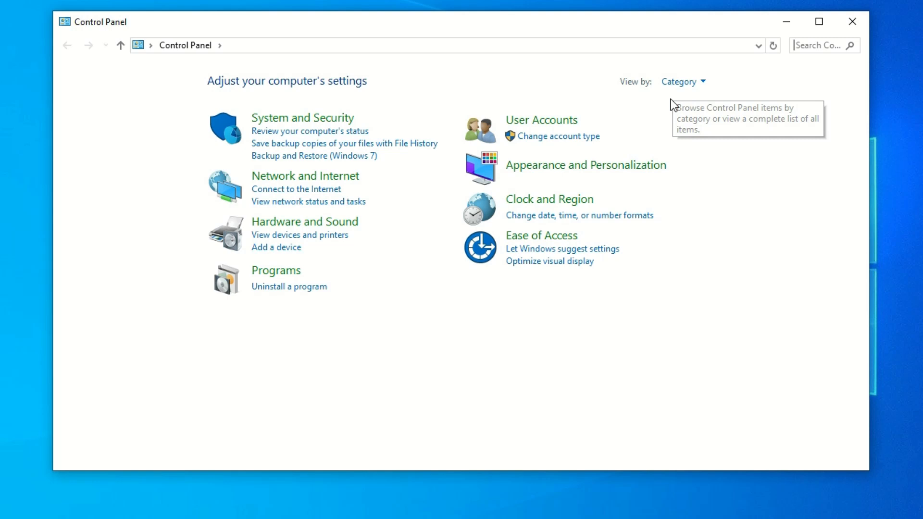
left_click(681, 81)
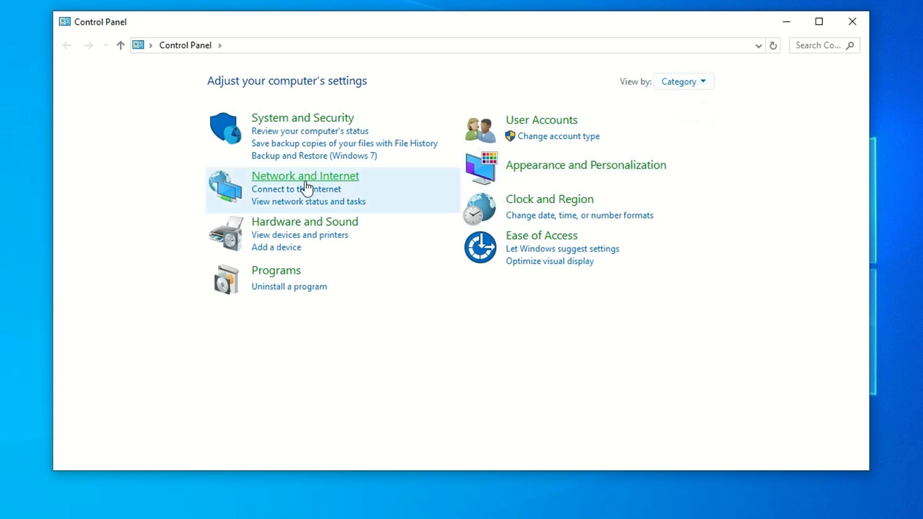
left_click(304, 175)
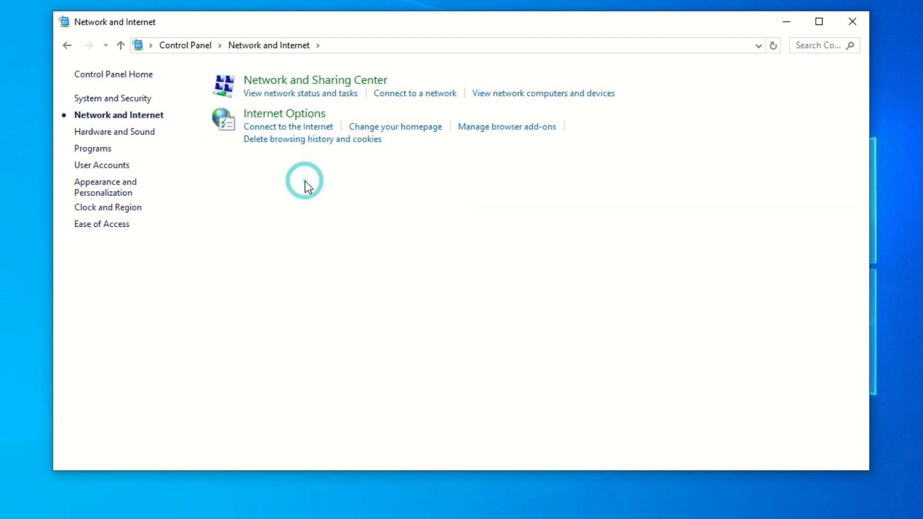
mouse_move(315, 80)
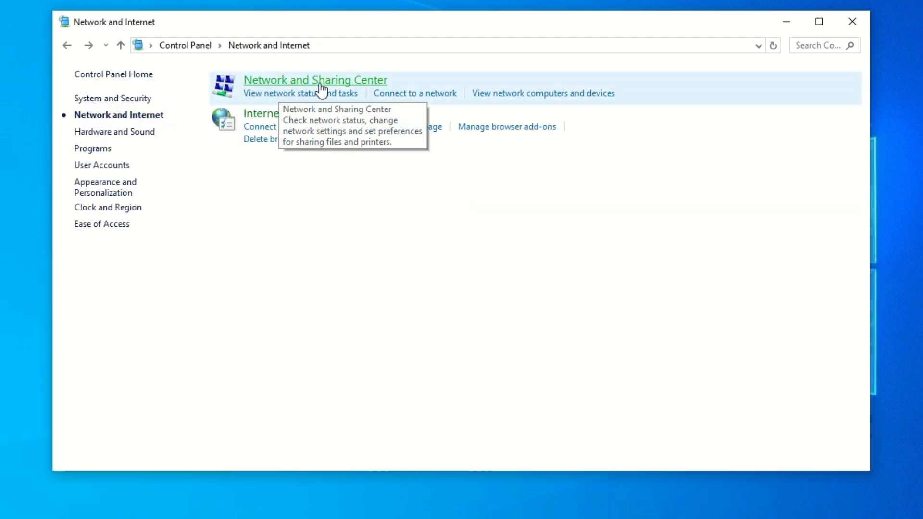
Step: Enable the Wi-Fi adapter under Change adapter settings, then return to Network and Sharing Center
left_click(315, 79)
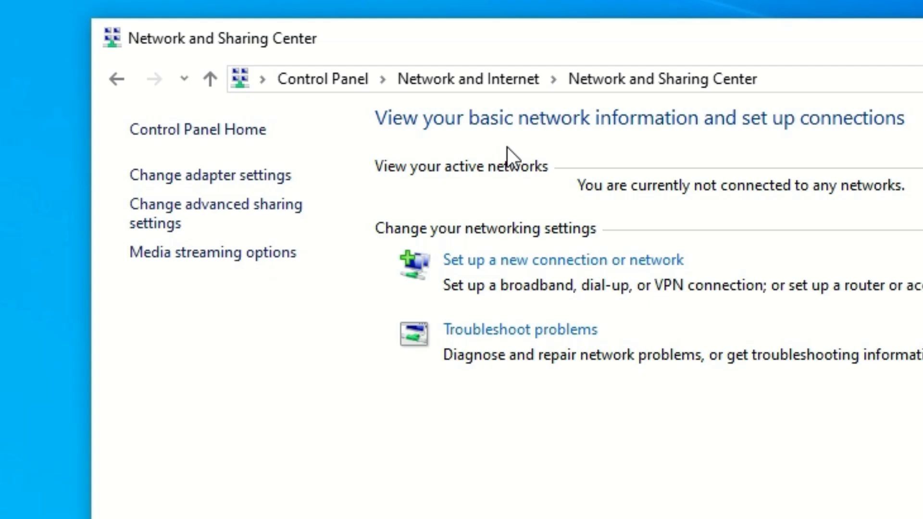
mouse_move(210, 175)
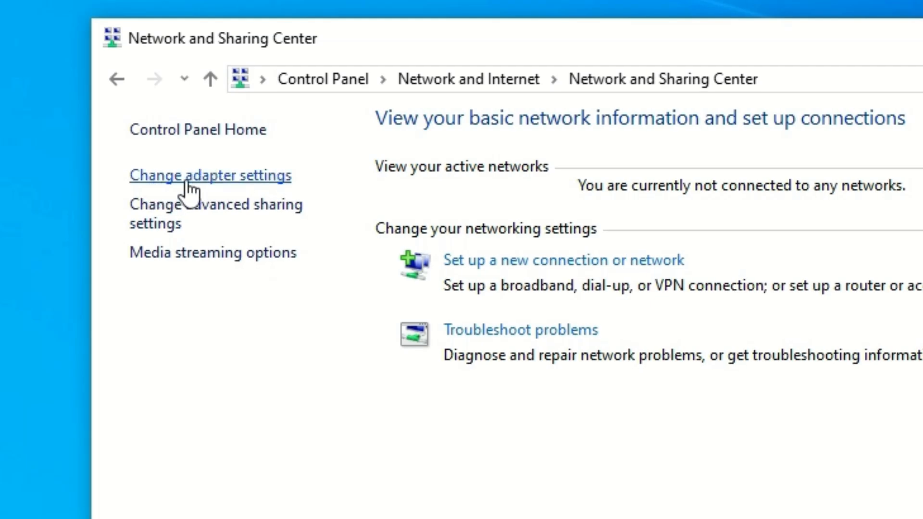
left_click(210, 176)
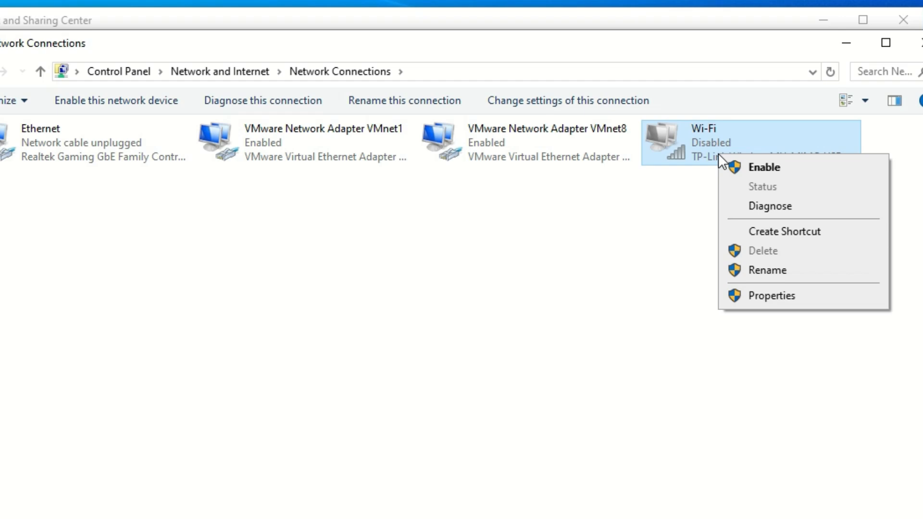
left_click(764, 167)
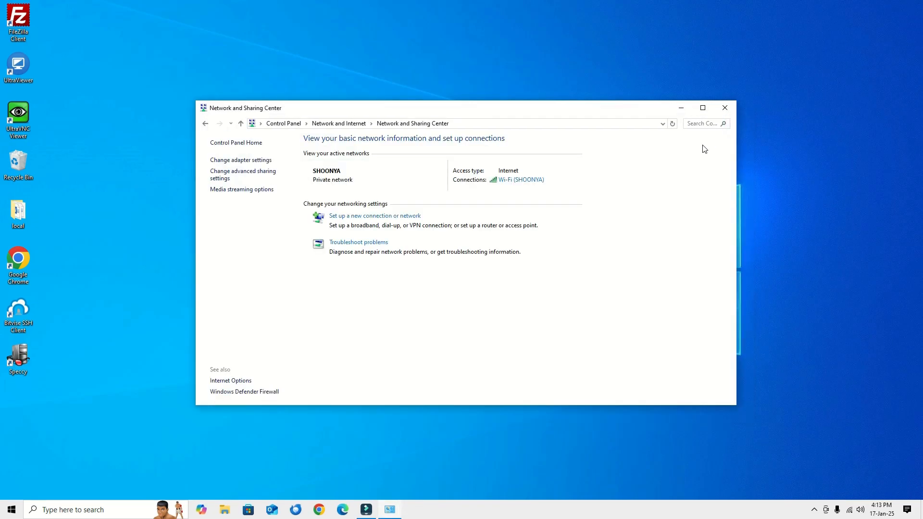
left_click(849, 509)
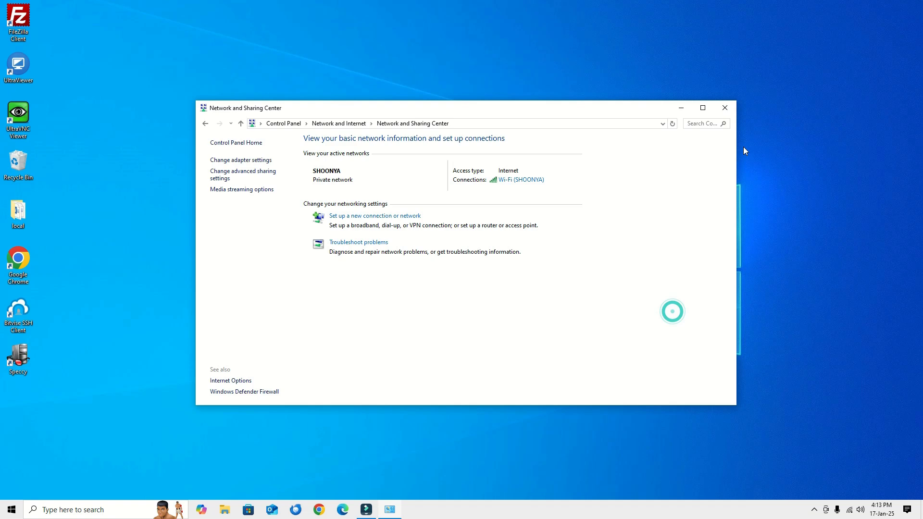
left_click(724, 107)
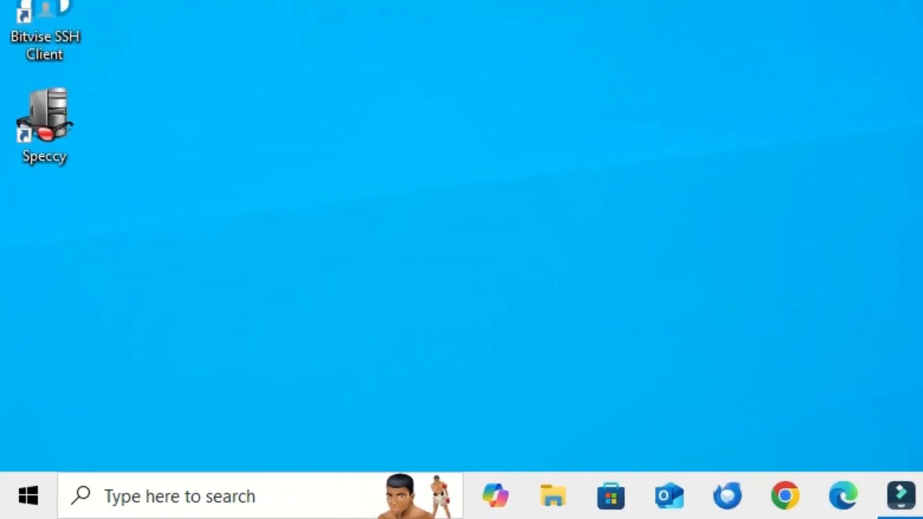
Step: Launch an administrator Command Prompt via the cmd search and run ipconfig/flushdns
left_click(177, 495)
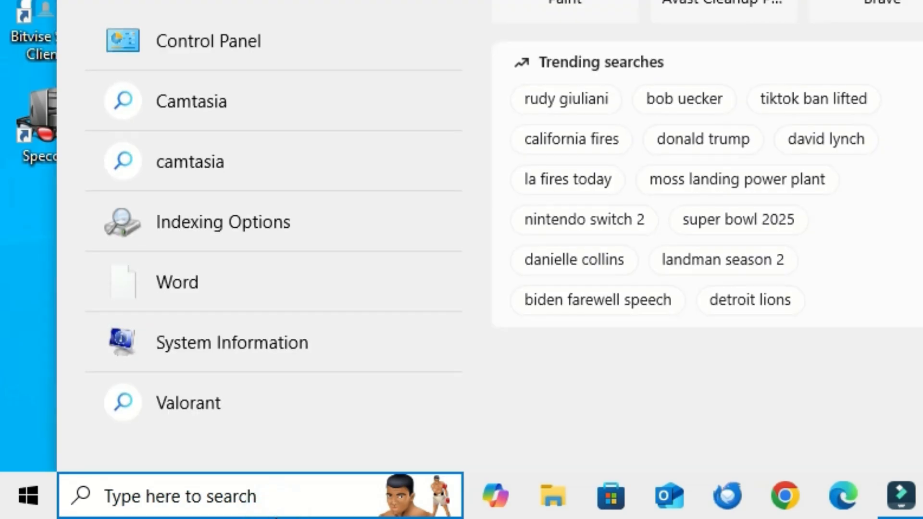
type("cmd")
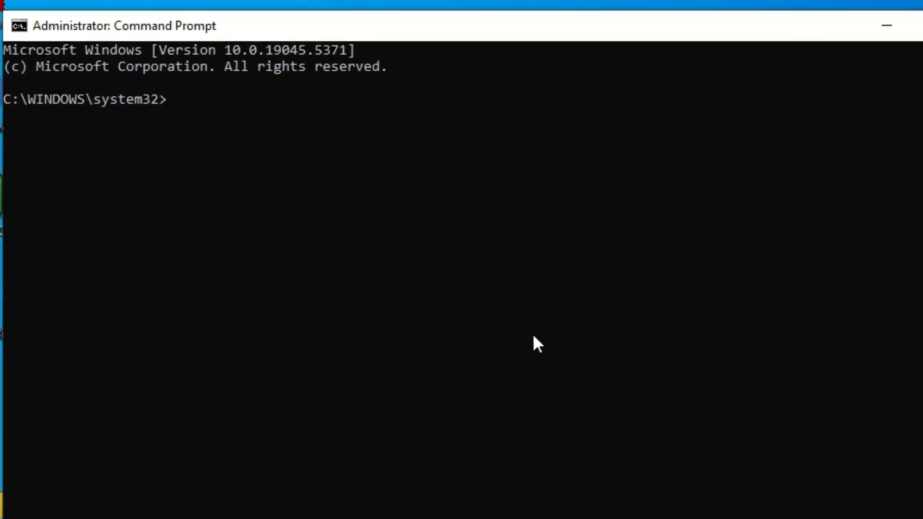
type("ipconfig/flushdns")
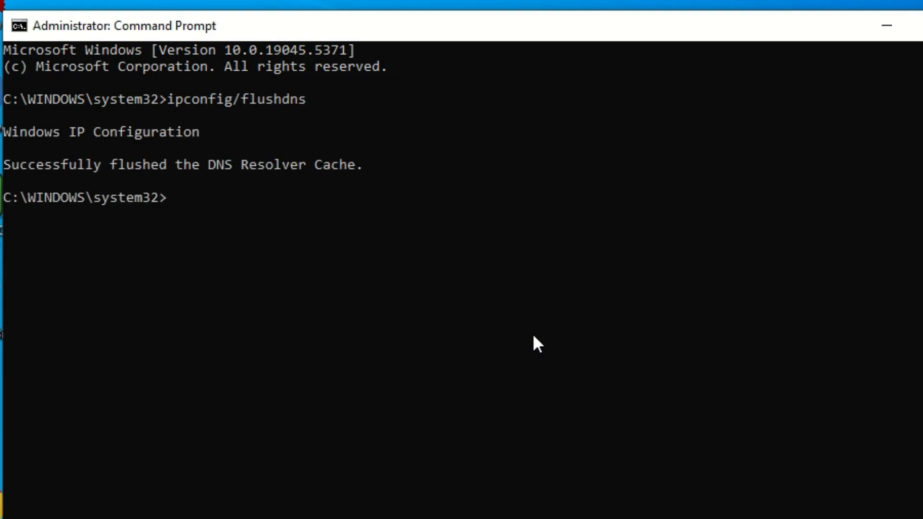
type("ip")
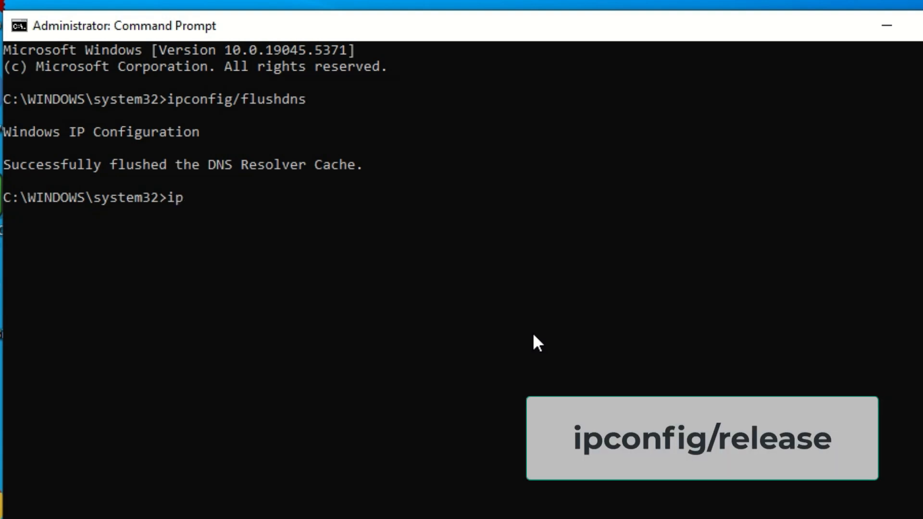
type("config/r")
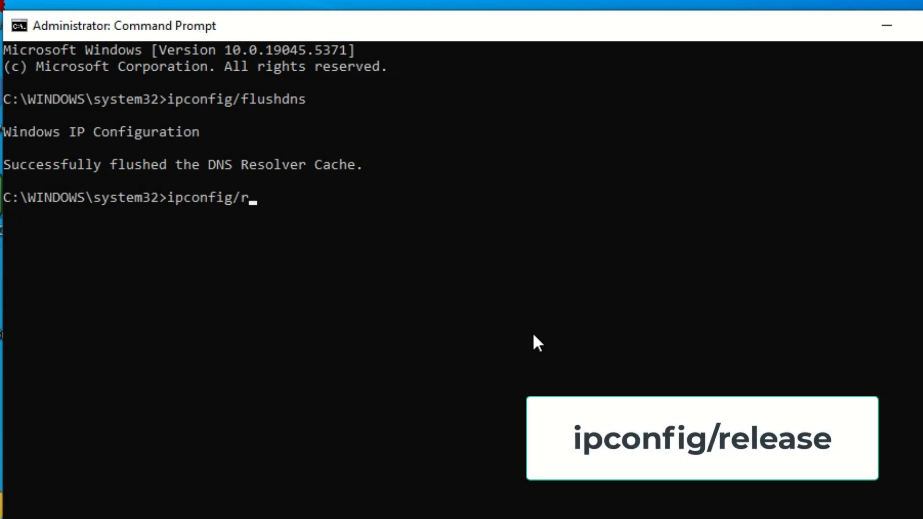
Step: Run ipconfig/release, ipconfig/renew (Wi-Fi gets 192.168.1.8) and ipconfig/registerdns
key("enter")
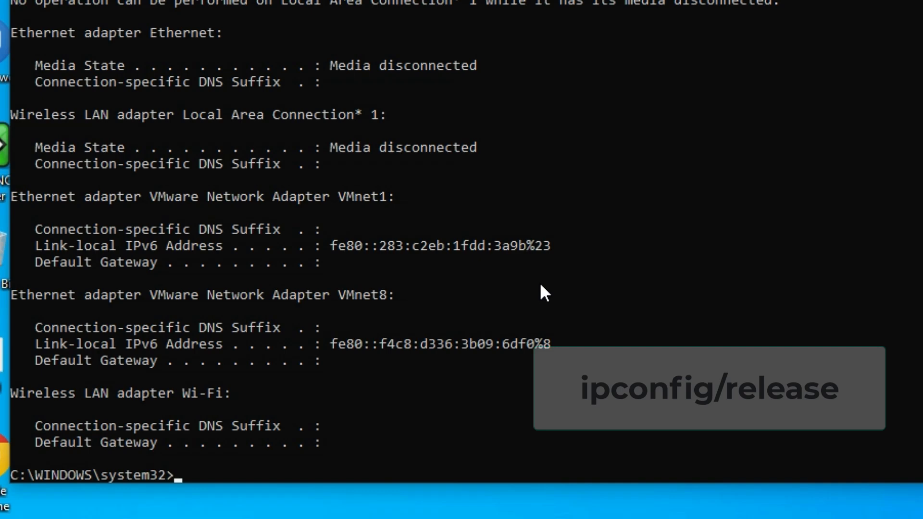
type("ipconfig")
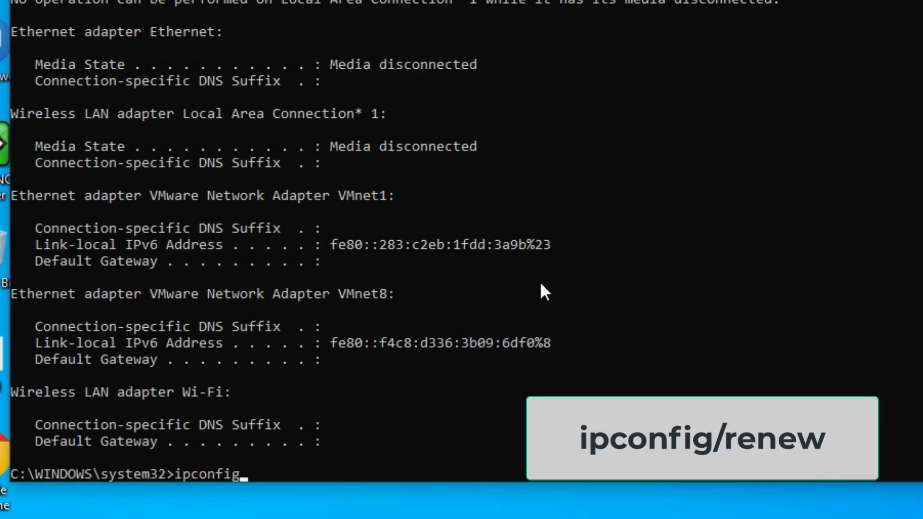
type("/renew")
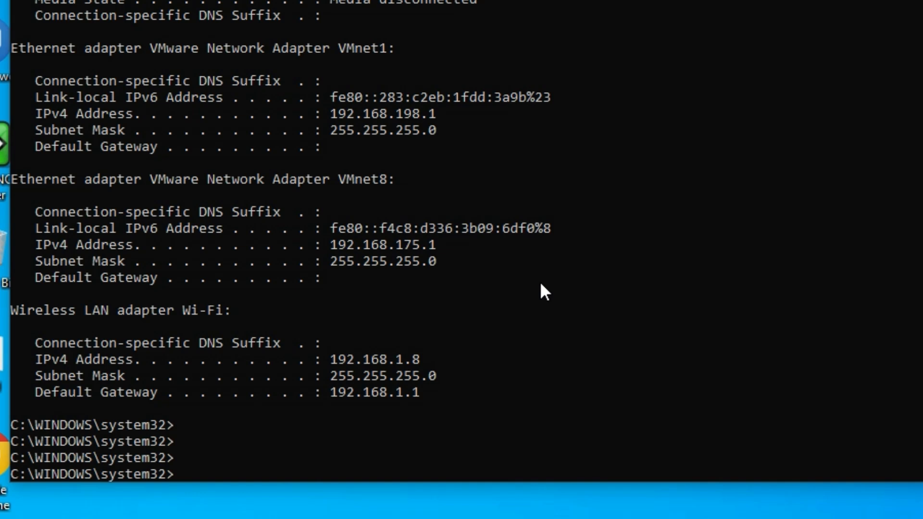
type("i")
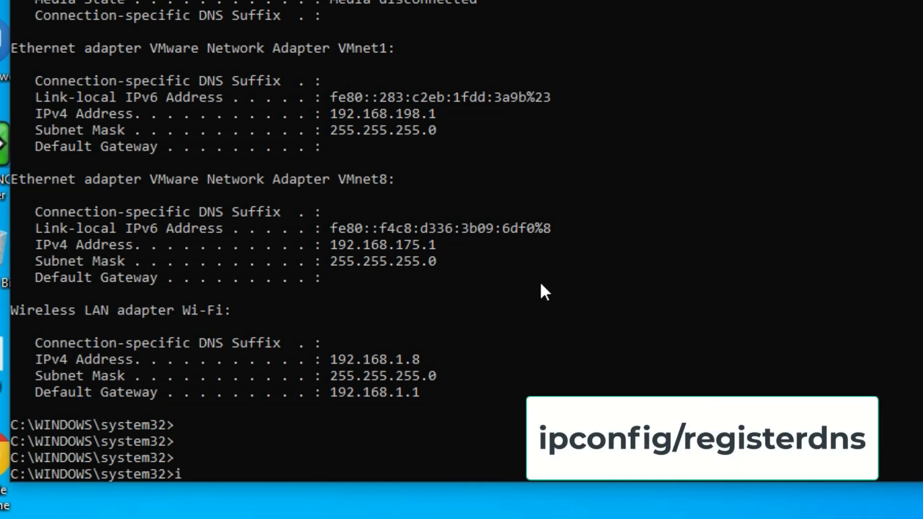
type("pconfig/")
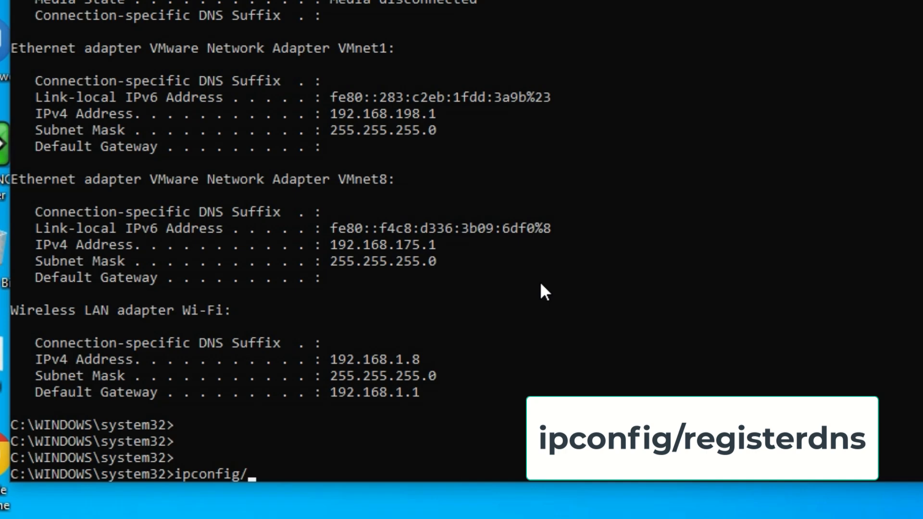
type("reg")
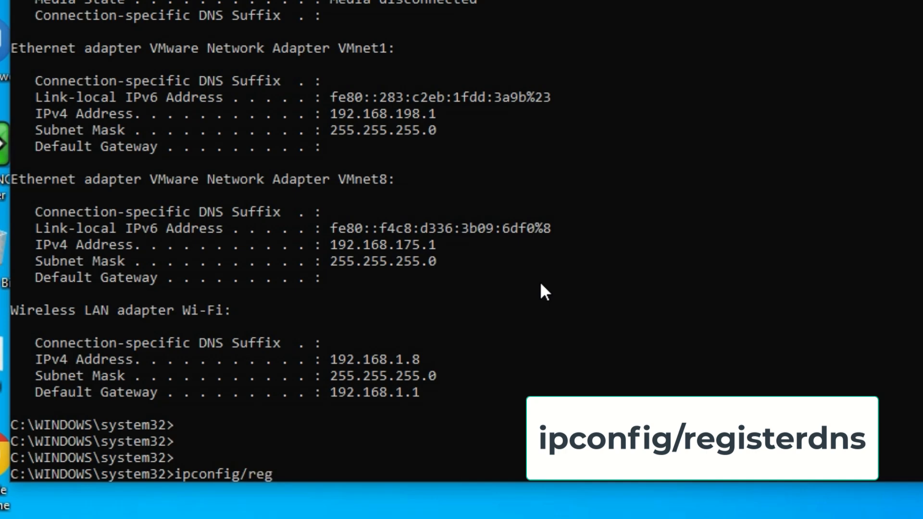
type("isterdns")
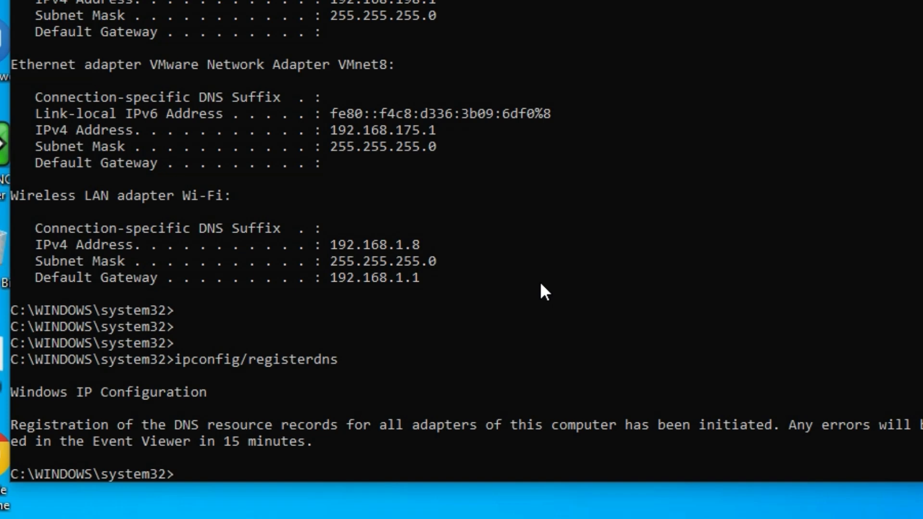
type("e")
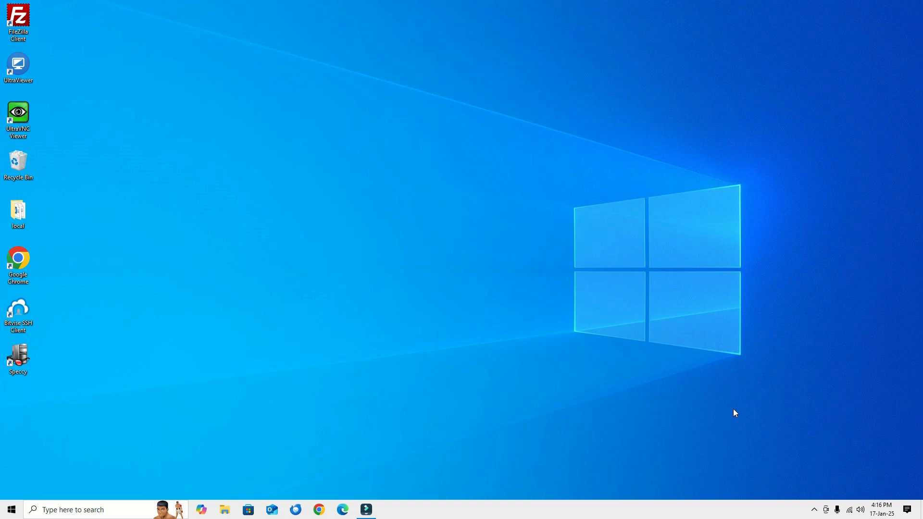
Step: Open Settings' Network & Internet status page and start a Network reset
left_click(70, 509)
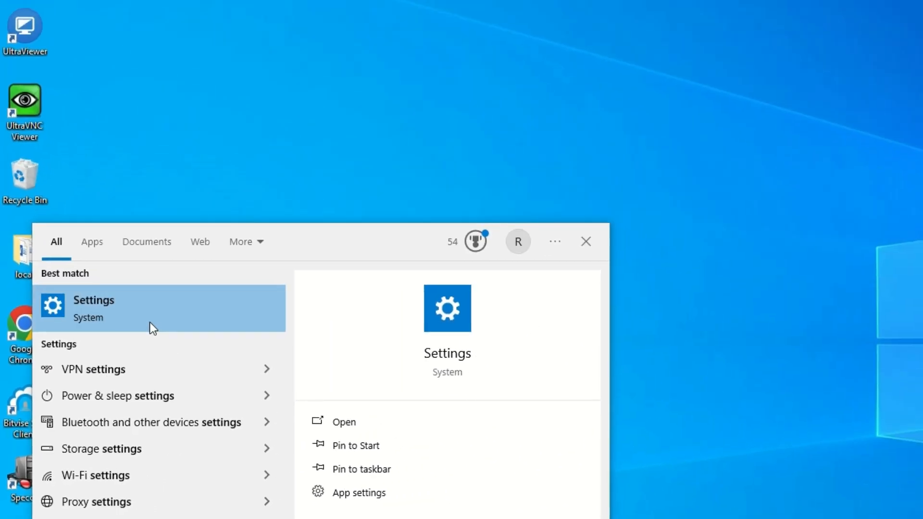
left_click(94, 308)
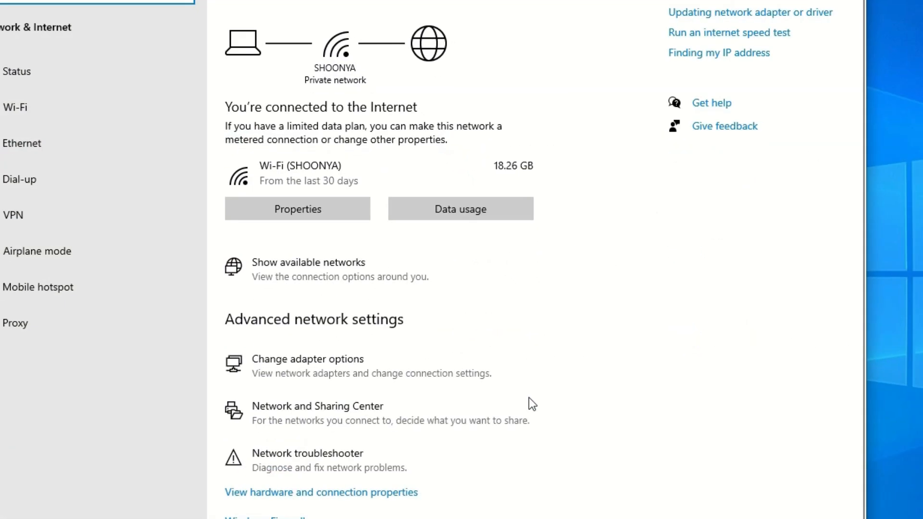
scroll("down", 3)
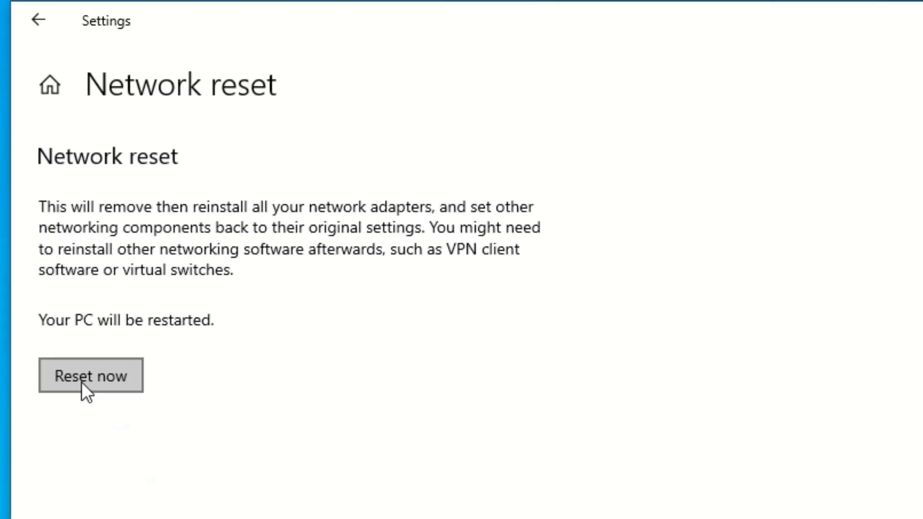
left_click(90, 375)
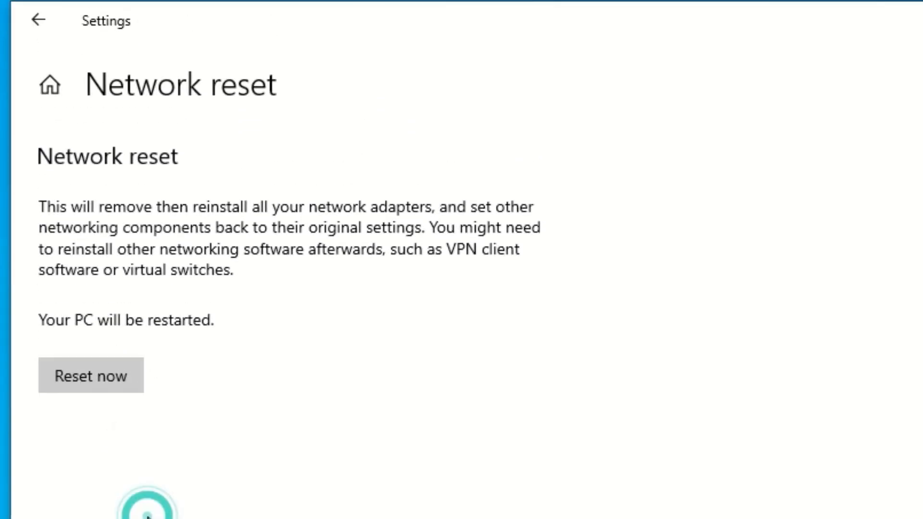